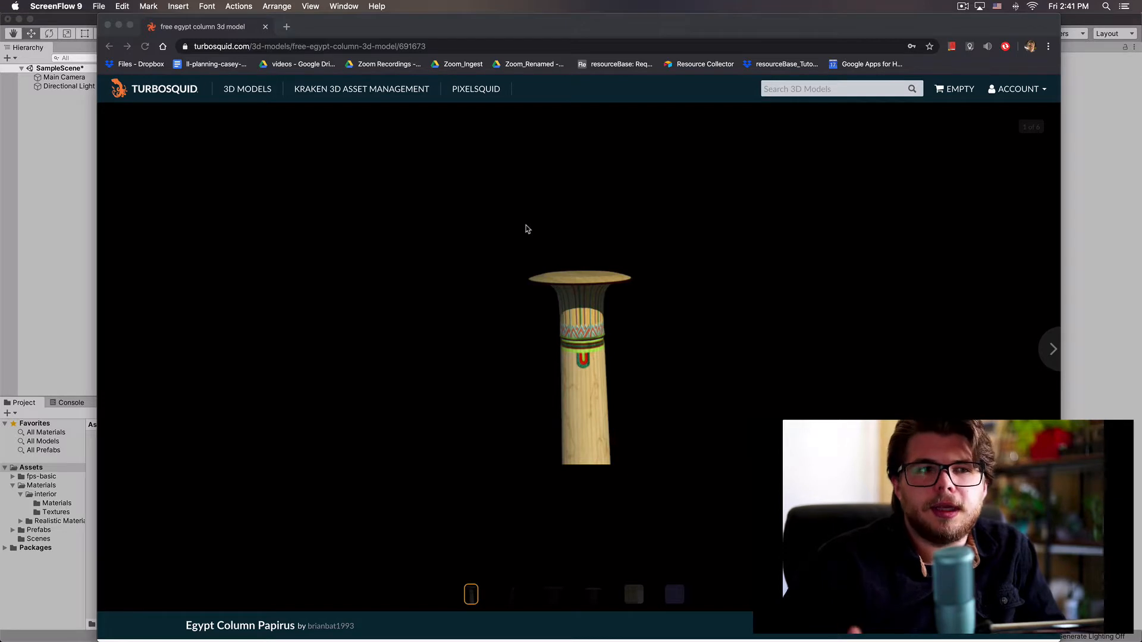
pyautogui.moveTo(684, 402)
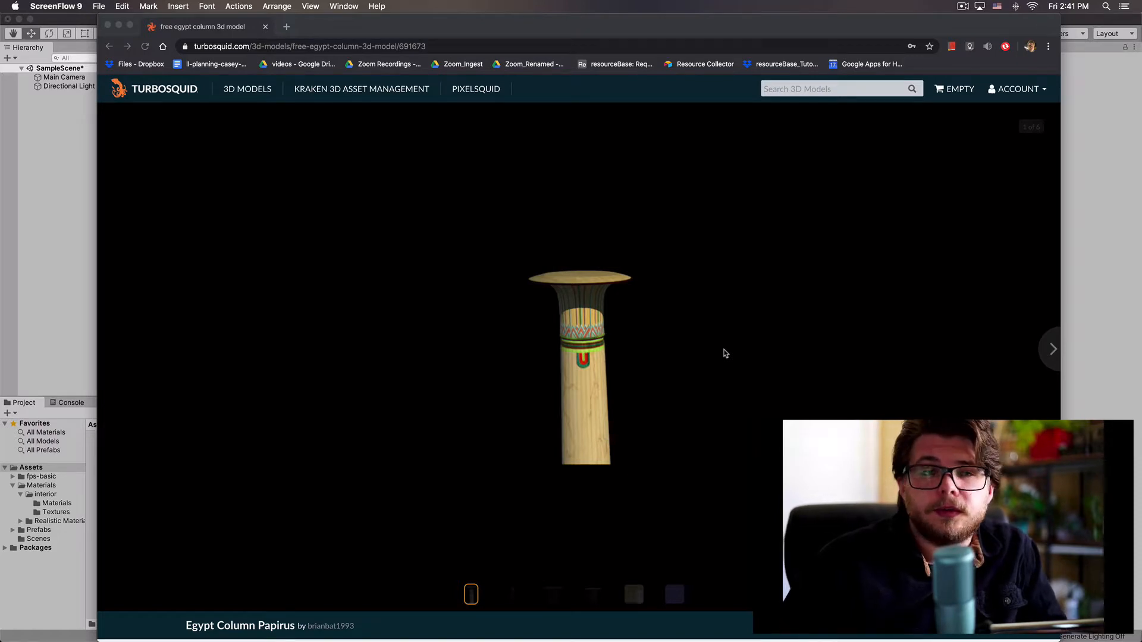
# Expand Egypt Column Papirus files and download PapirusColu.obj plus the ColunaPapiro_D and ColunaPapiro_N textures.
pyautogui.scroll(-3)
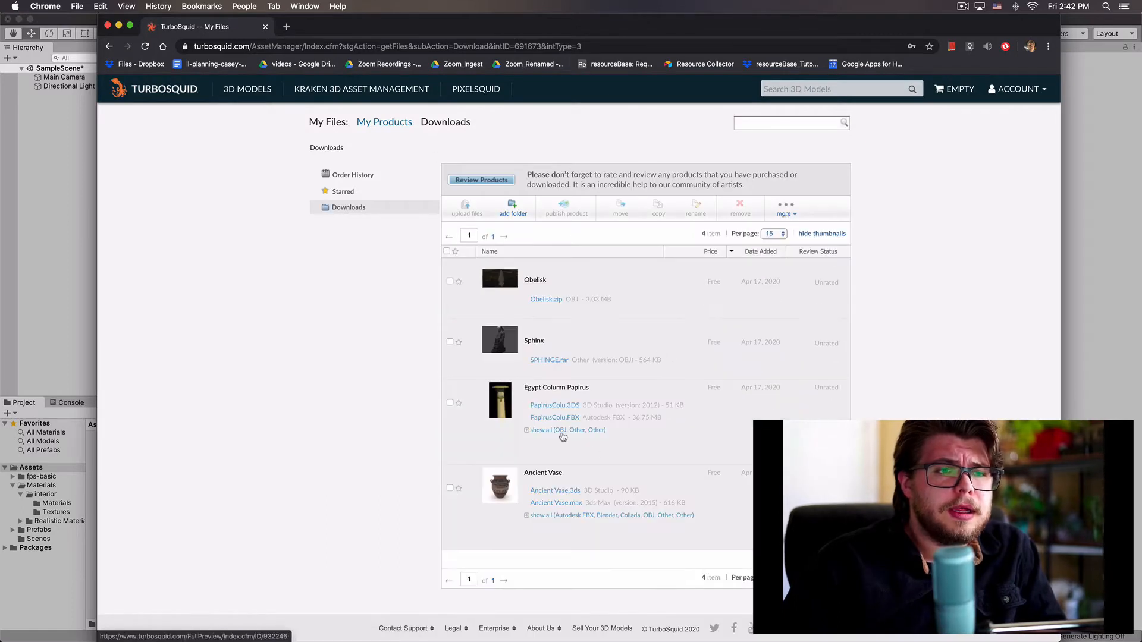
pyautogui.click(451, 403)
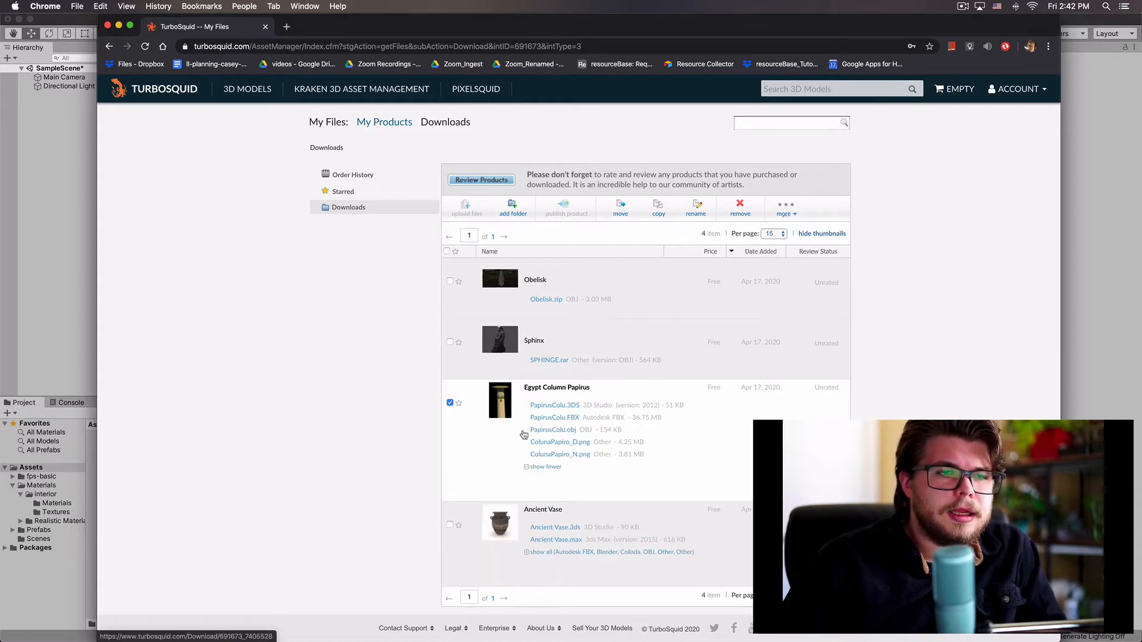
pyautogui.doubleClick(552, 430)
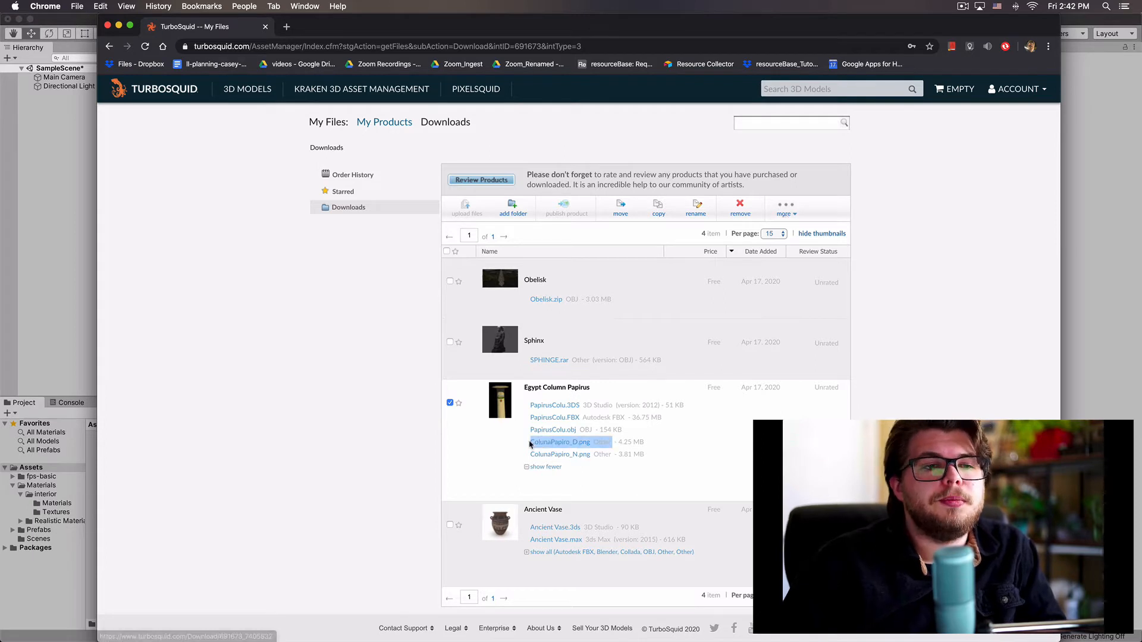
pyautogui.click(559, 454)
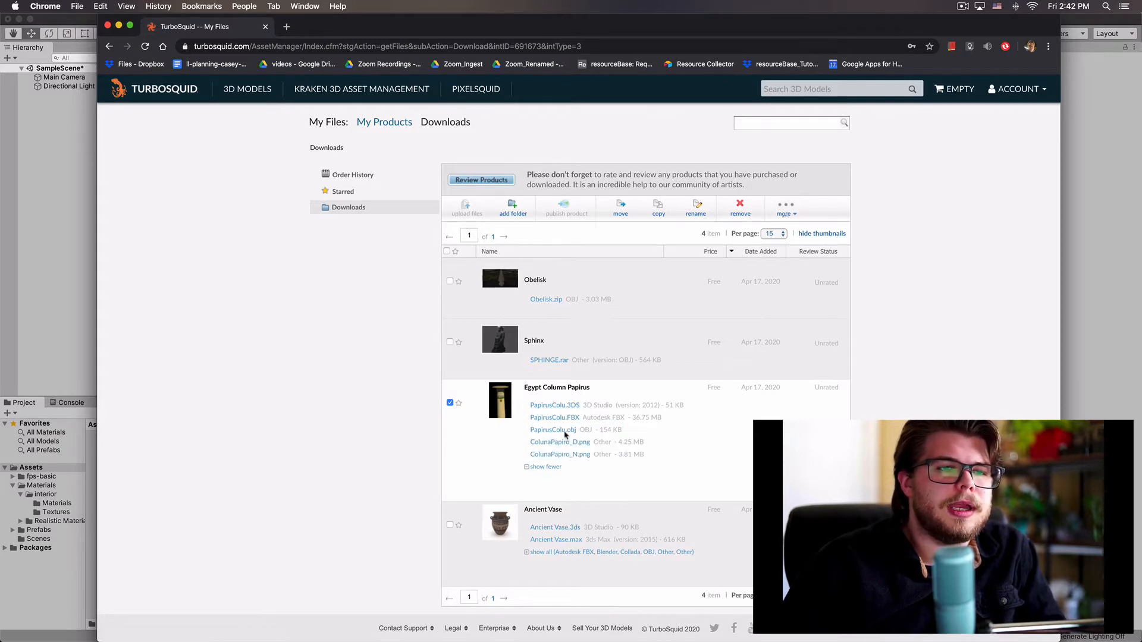
pyautogui.moveTo(557, 400)
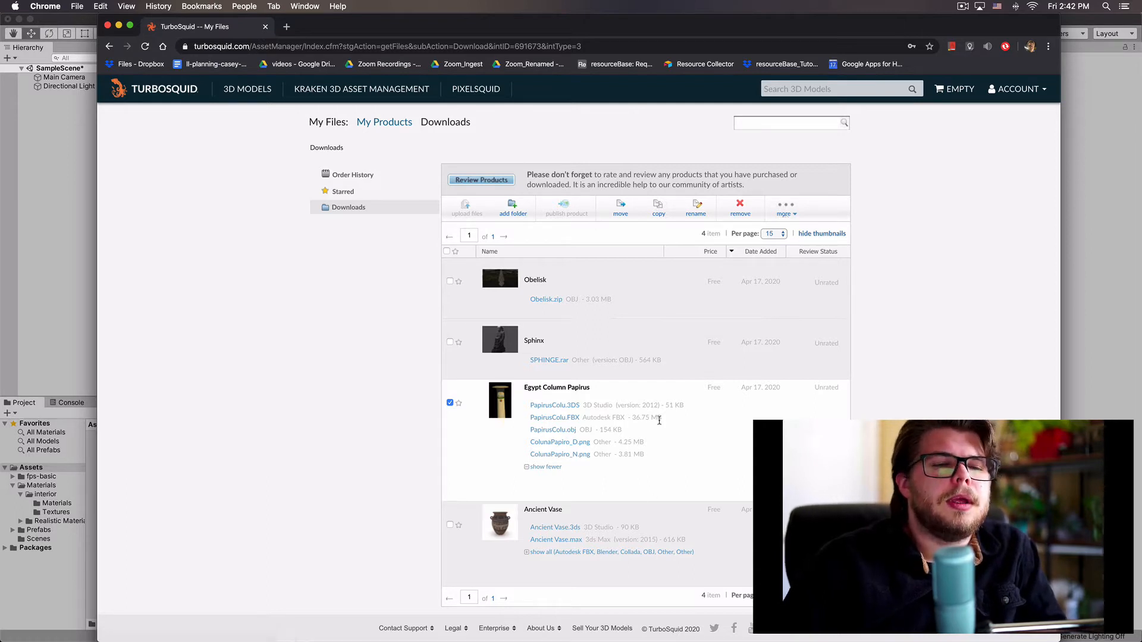
pyautogui.moveTo(588, 457)
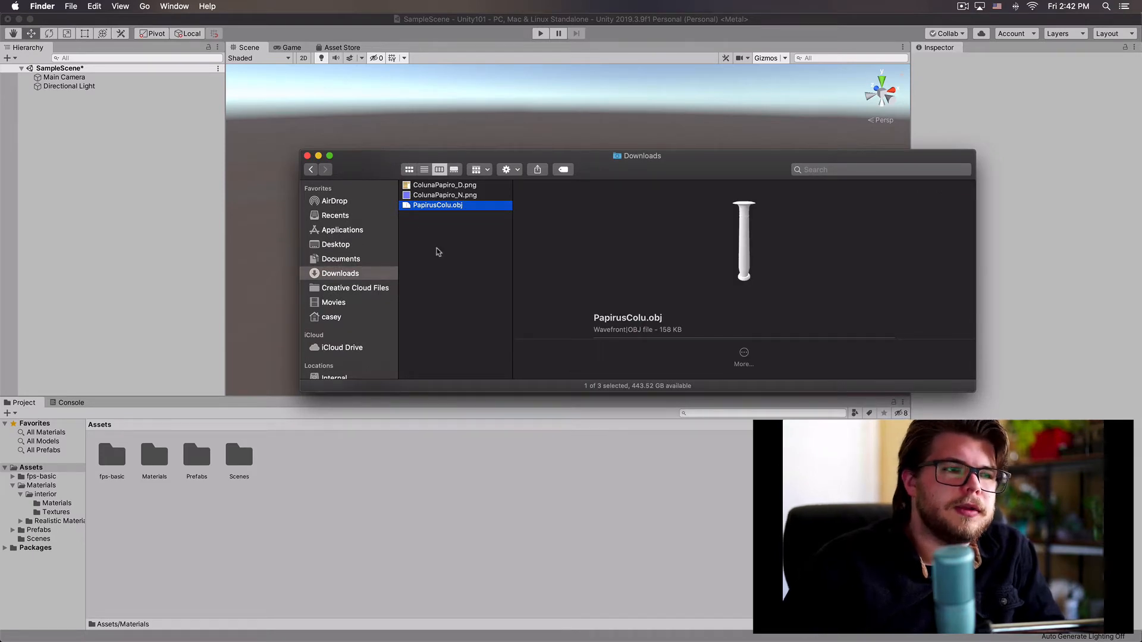
# Import PapirusColu.obj and the two ColunaPapiro PNG textures from Downloads into Unity's Assets.
pyautogui.moveTo(437, 205); pyautogui.dragTo(343, 509)
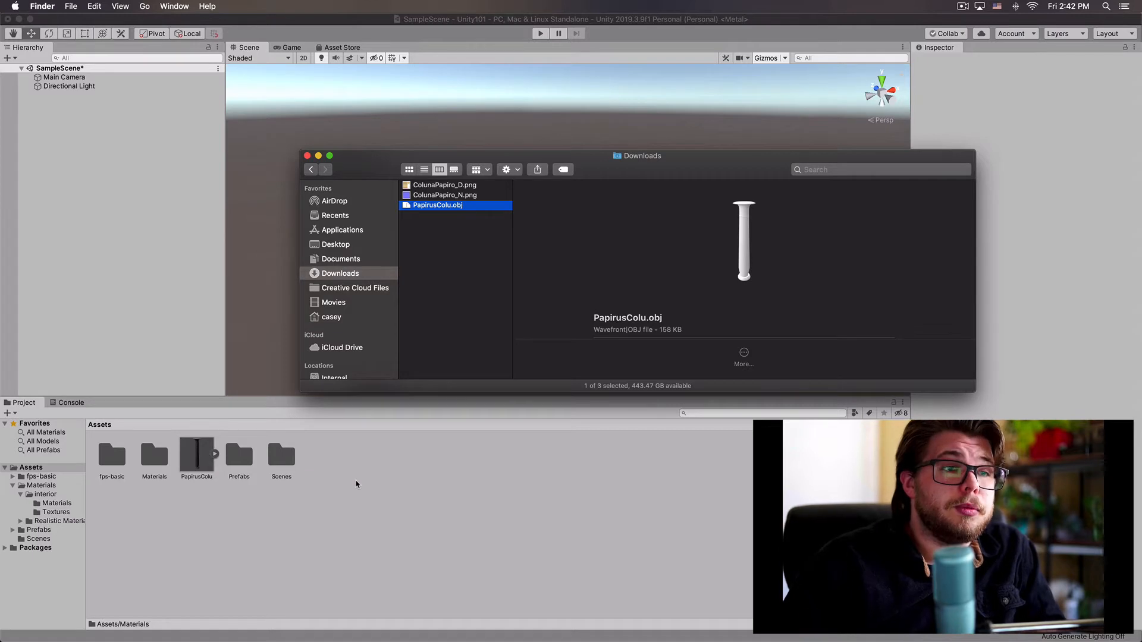
pyautogui.click(444, 195)
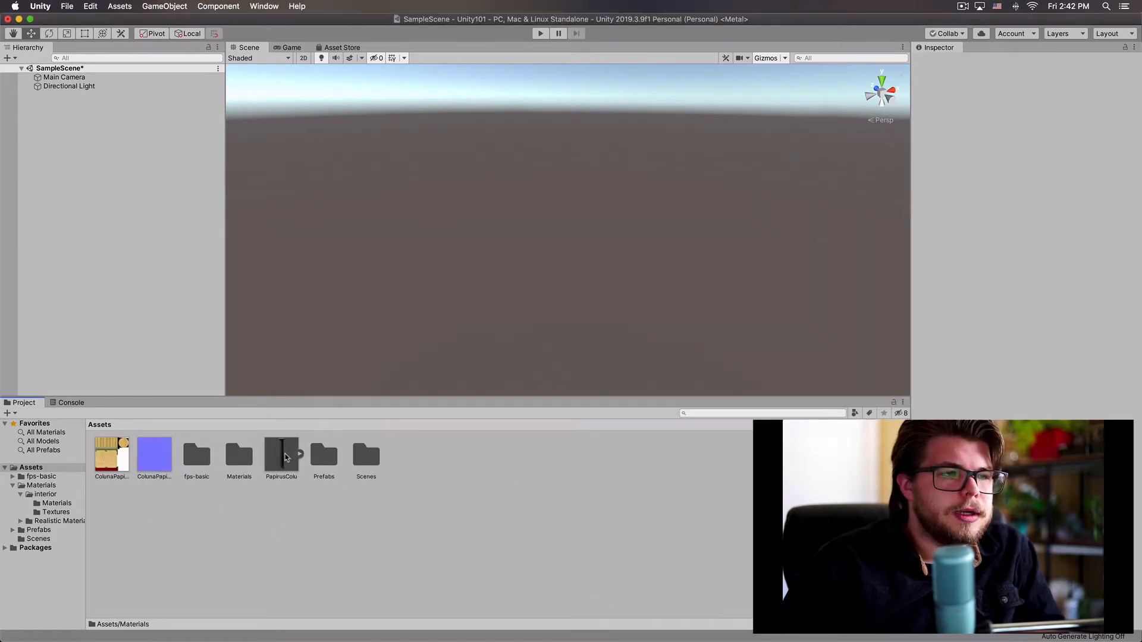
# Drag the PapirusColu model from Assets into the SampleScene.
pyautogui.click(281, 455)
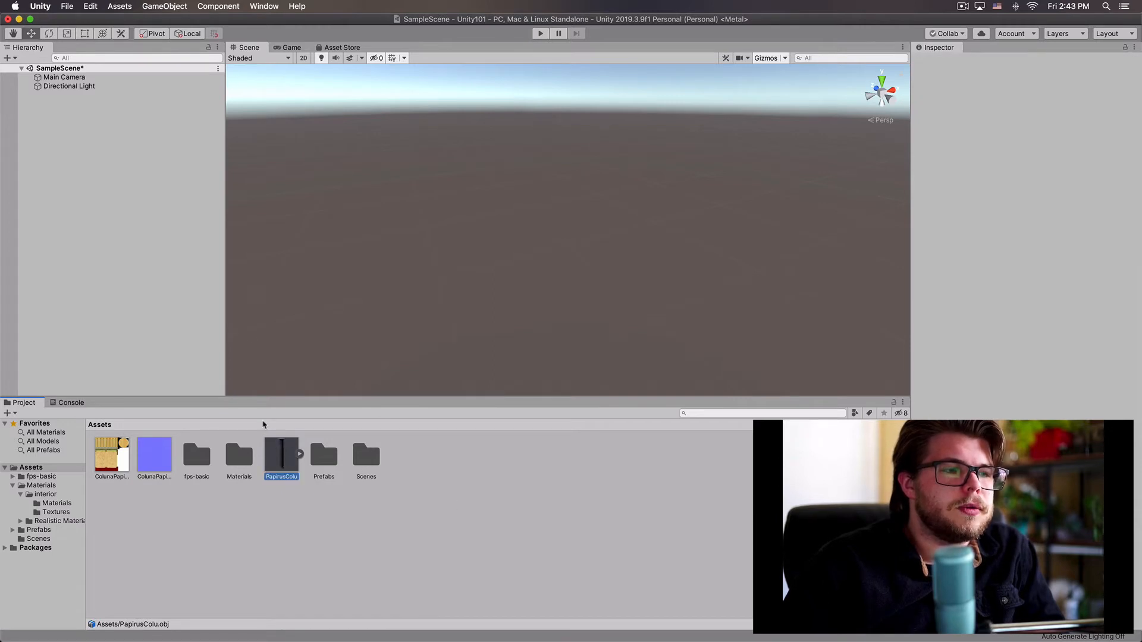
pyautogui.moveTo(280, 452); pyautogui.dragTo(567, 211)
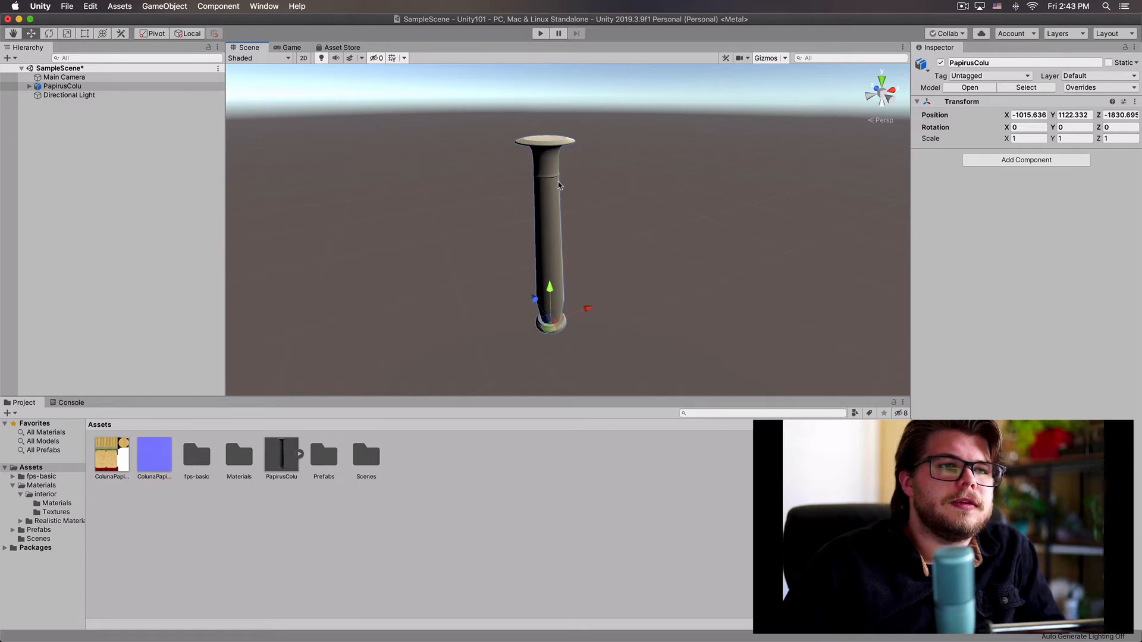
pyautogui.click(441, 562)
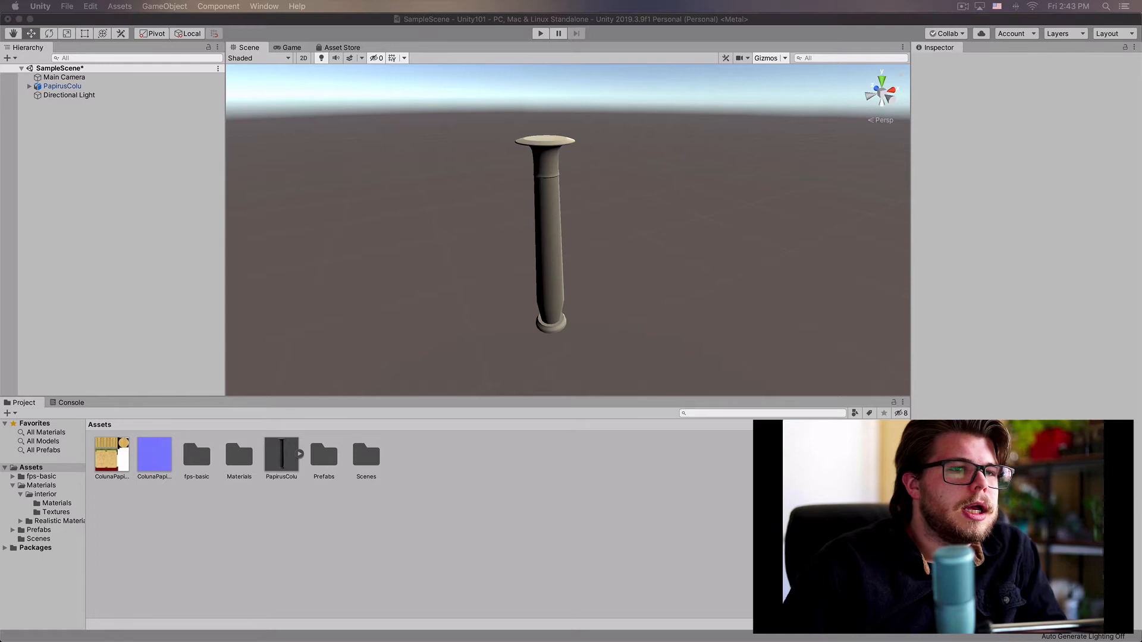
pyautogui.moveTo(240, 442)
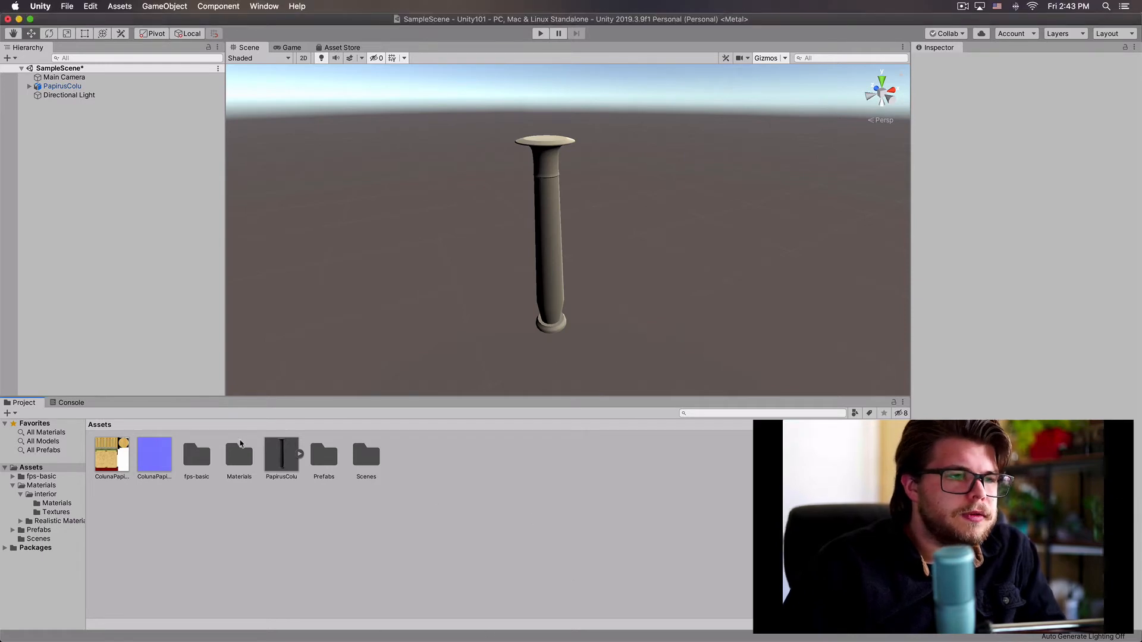
# Create a new Standard material in the Assets folder for the column.
pyautogui.click(154, 451)
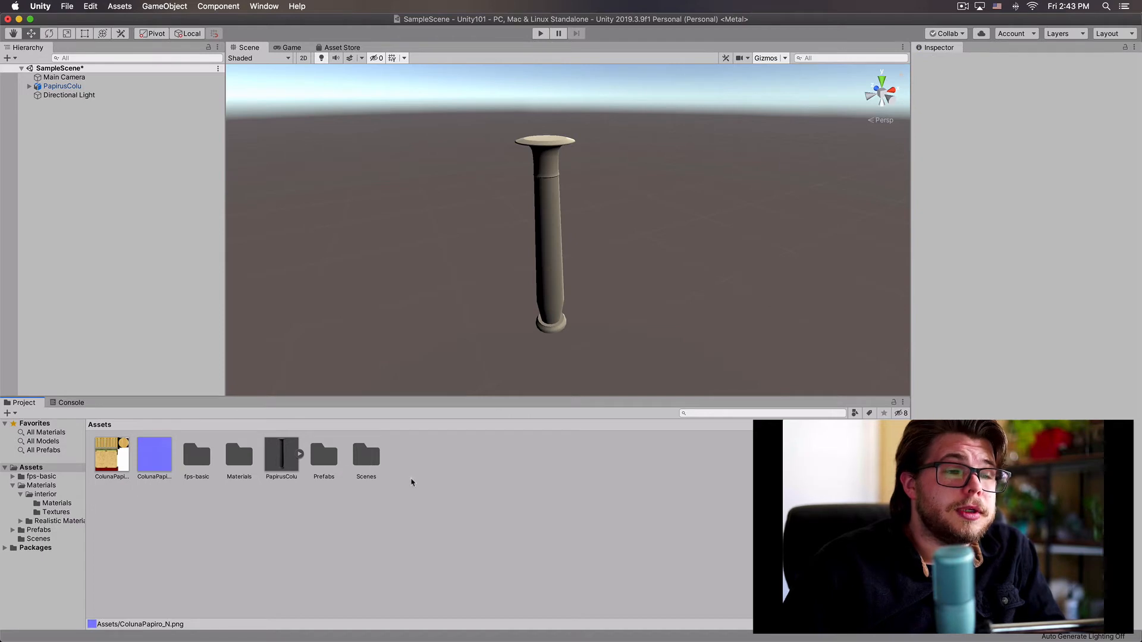
pyautogui.rightClick(571, 354)
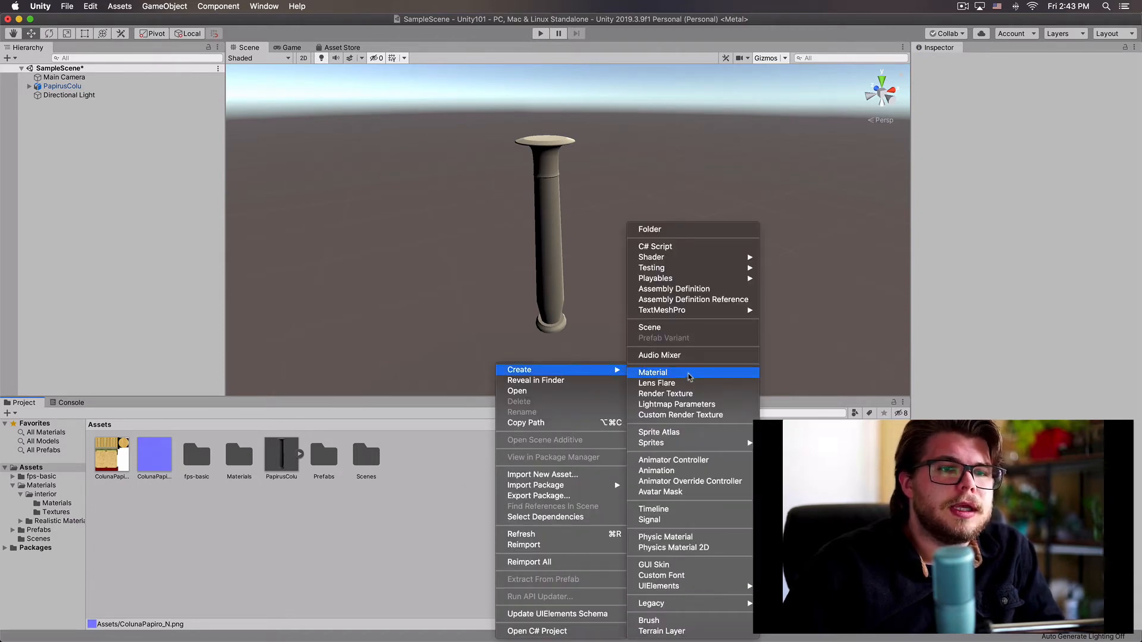
pyautogui.click(653, 373)
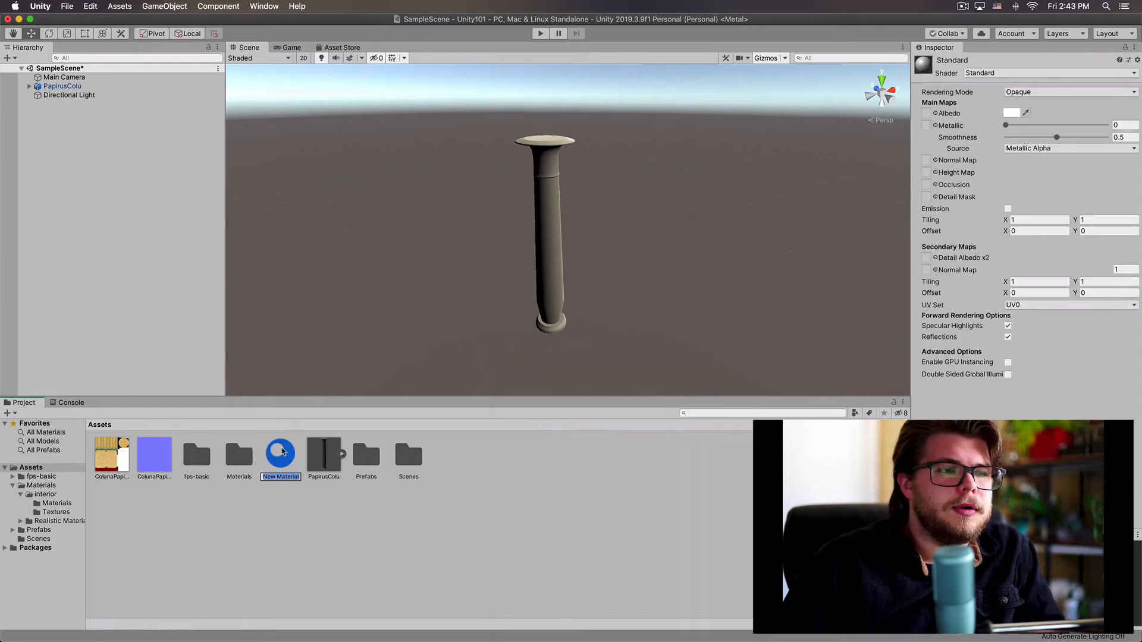
pyautogui.moveTo(289, 484)
pyautogui.write('Column')
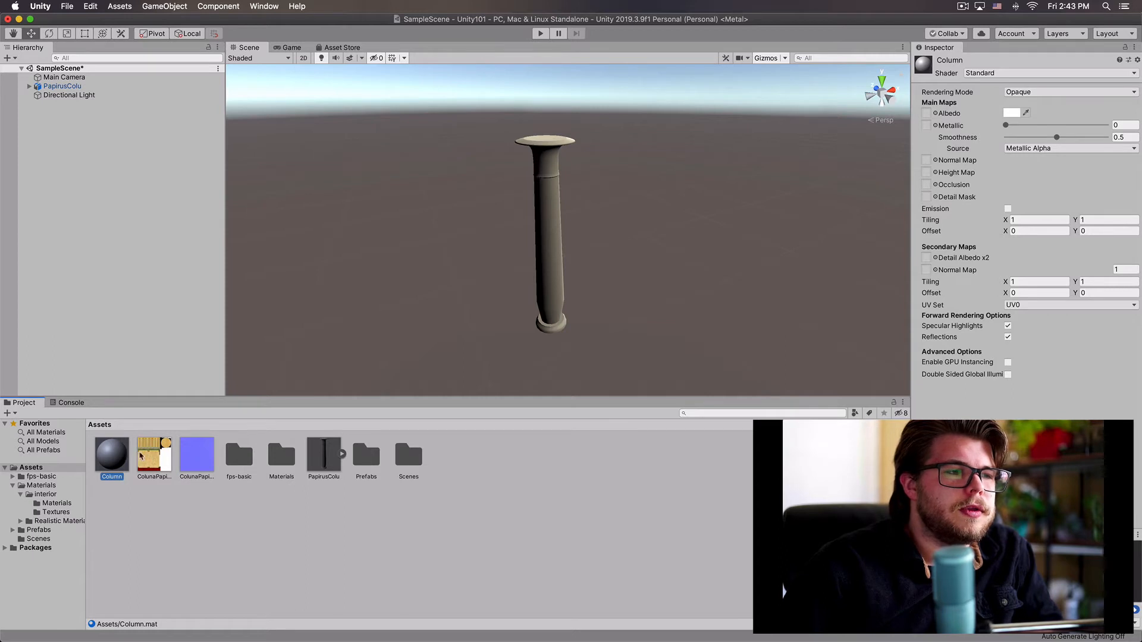
pyautogui.moveTo(941, 114)
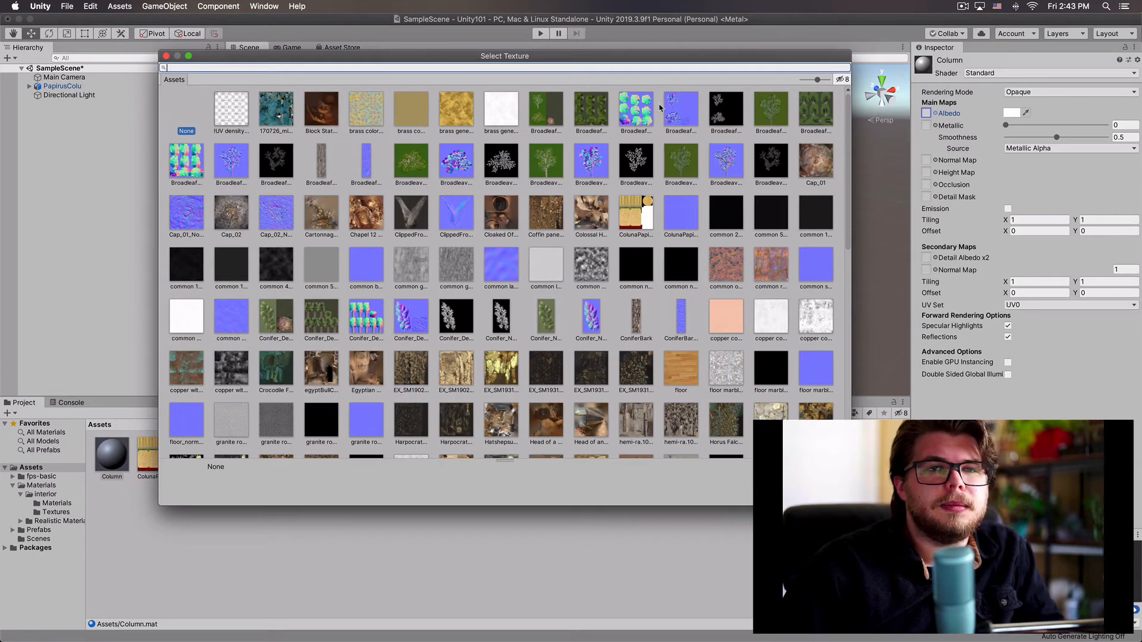
pyautogui.moveTo(679, 155)
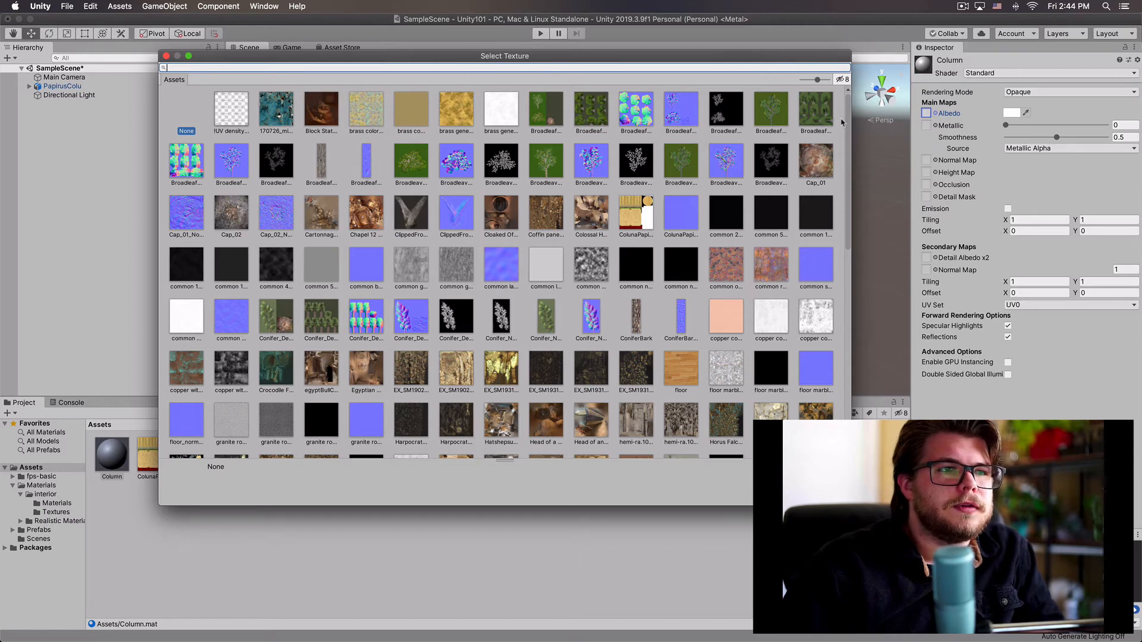
pyautogui.moveTo(671, 234)
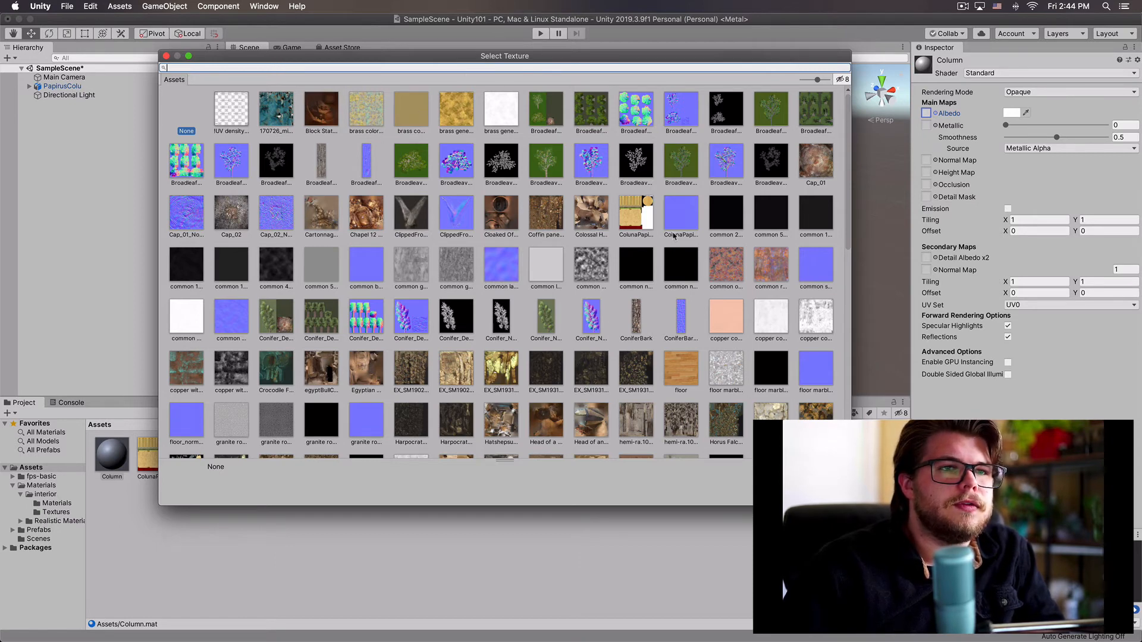
# Set the Column material's albedo to the ColunaPapiro colour texture so the column looks painted.
pyautogui.click(635, 217)
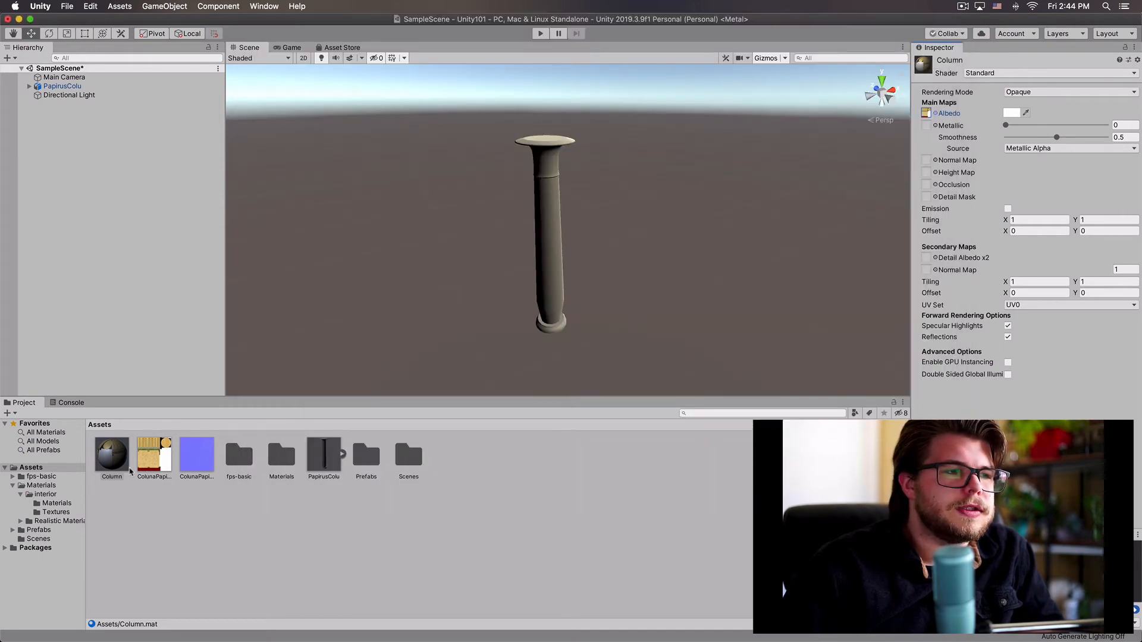
pyautogui.click(111, 455)
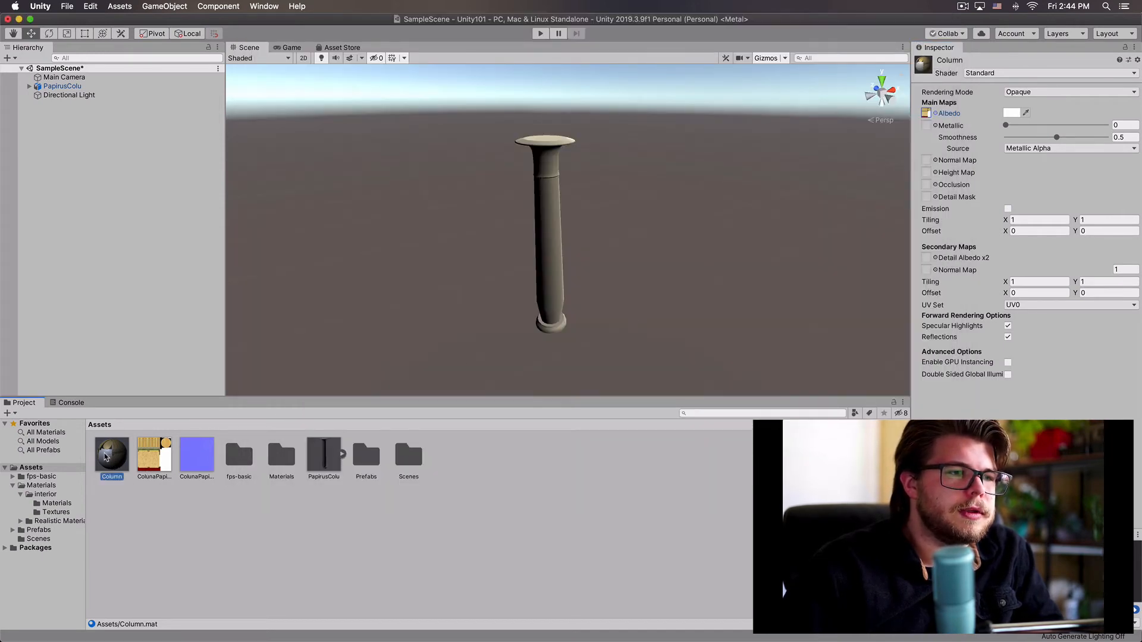
pyautogui.click(195, 455)
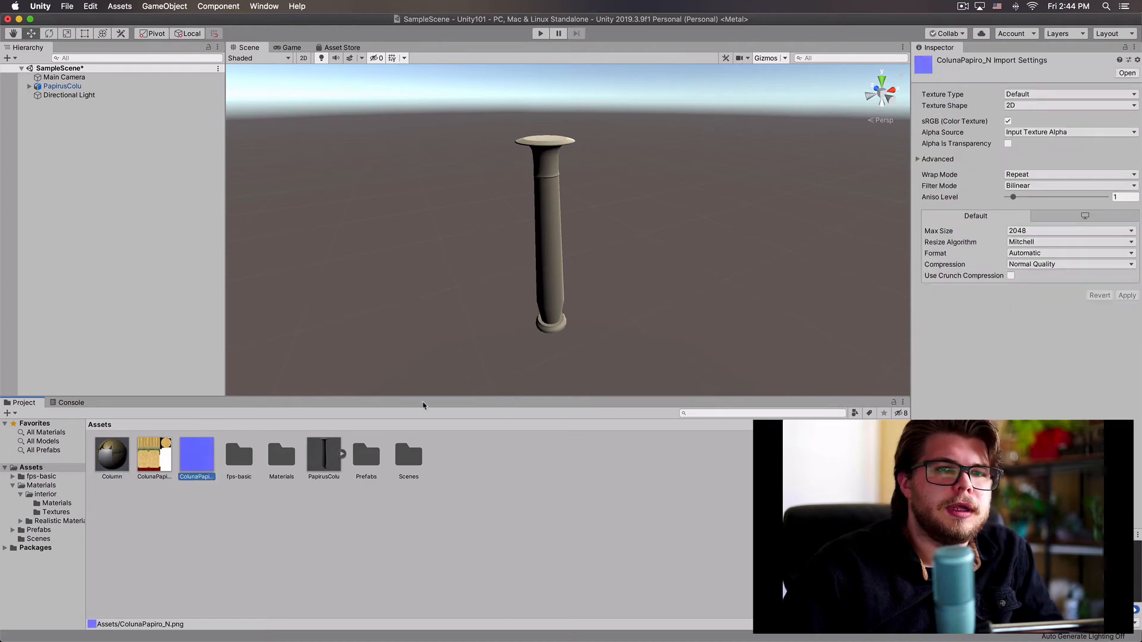
pyautogui.click(111, 453)
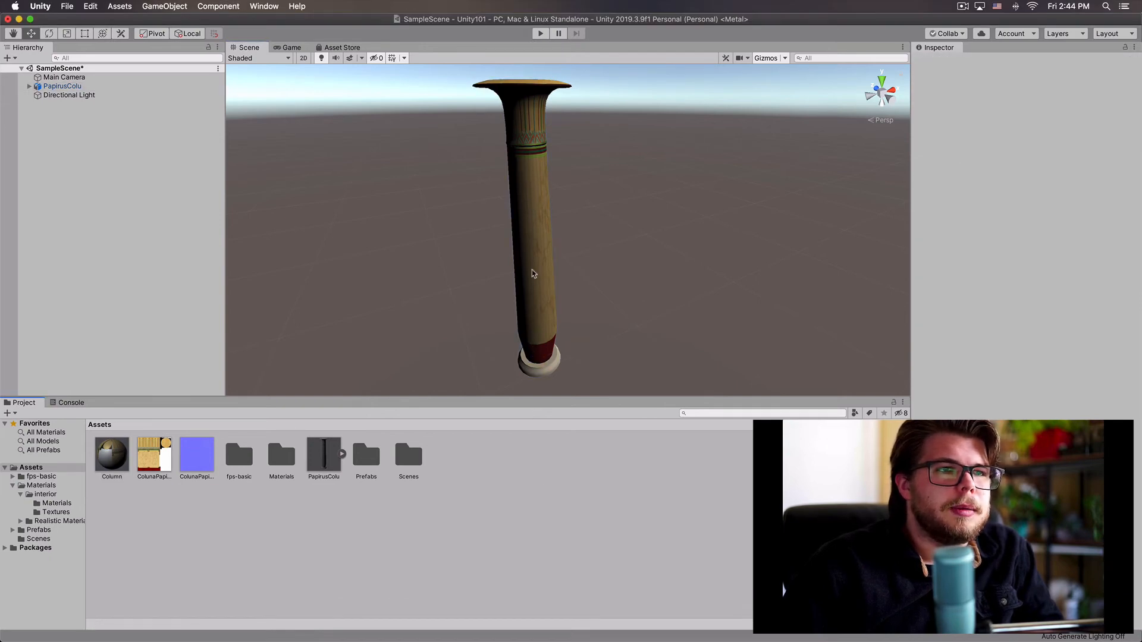
# Assign ColunaPapiro_N to the Column material's Normal Map slot.
pyautogui.click(196, 451)
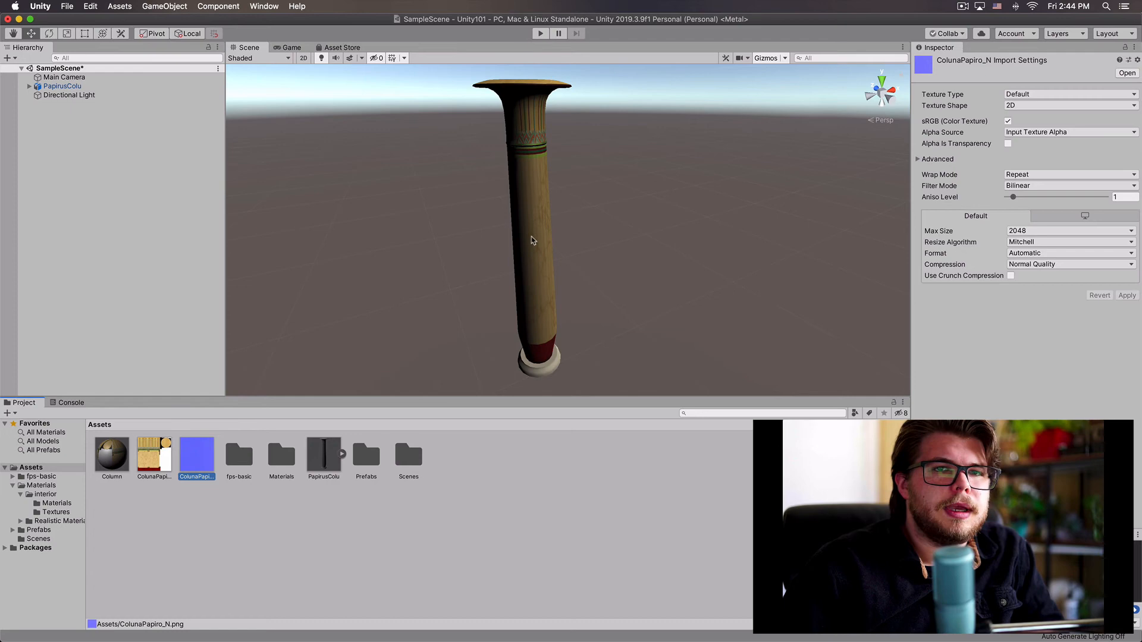
pyautogui.click(112, 455)
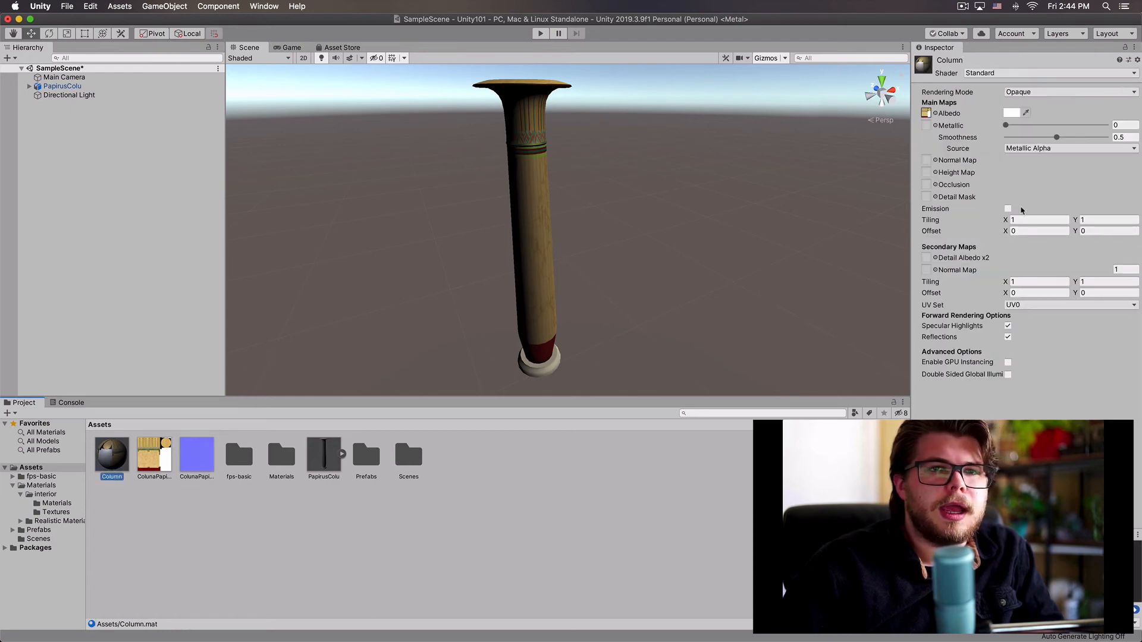
pyautogui.click(1028, 112)
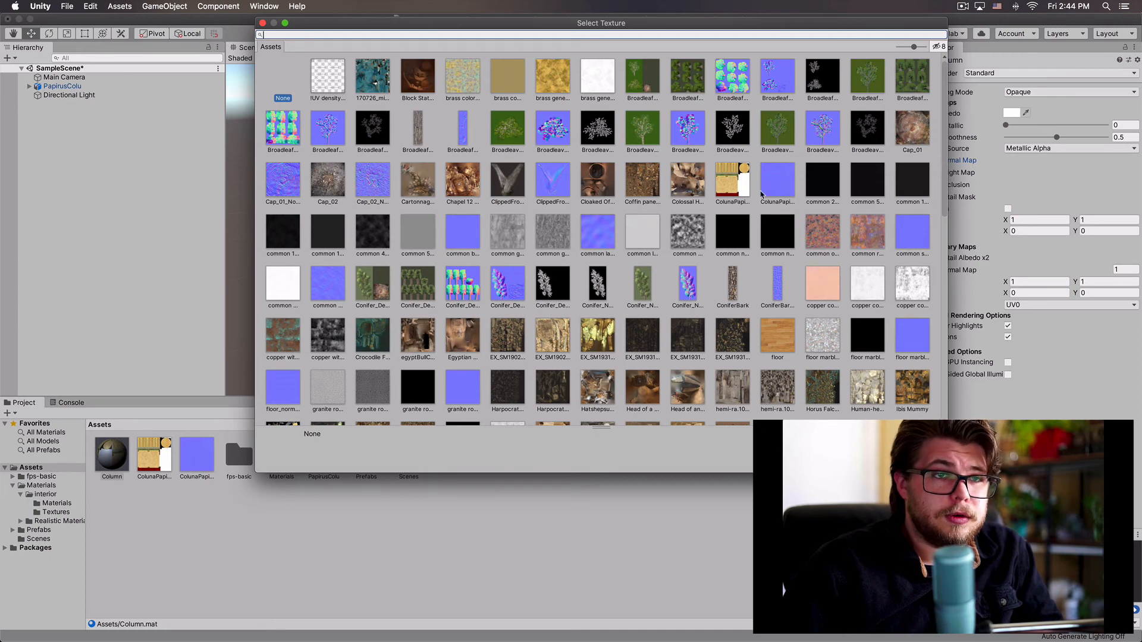
pyautogui.click(776, 181)
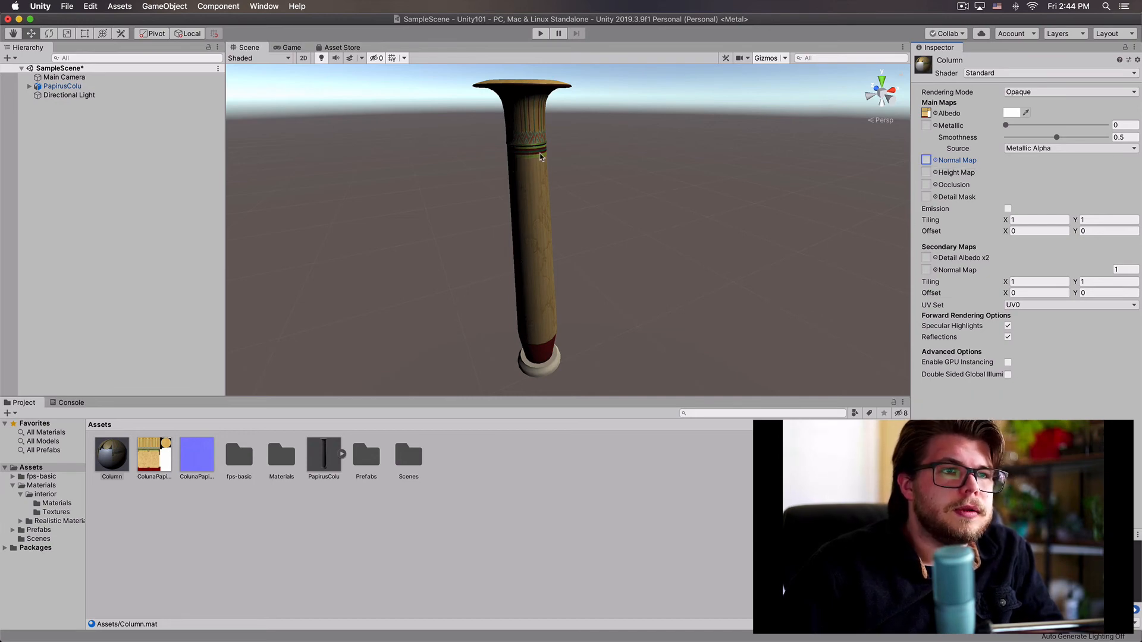
pyautogui.click(927, 159)
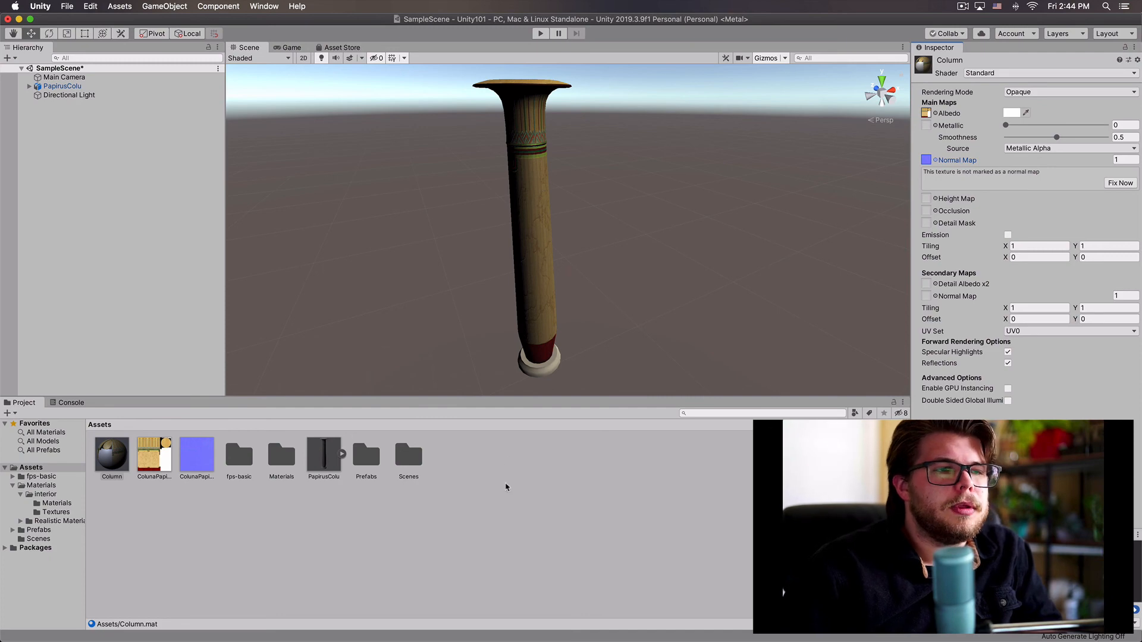
pyautogui.click(111, 451)
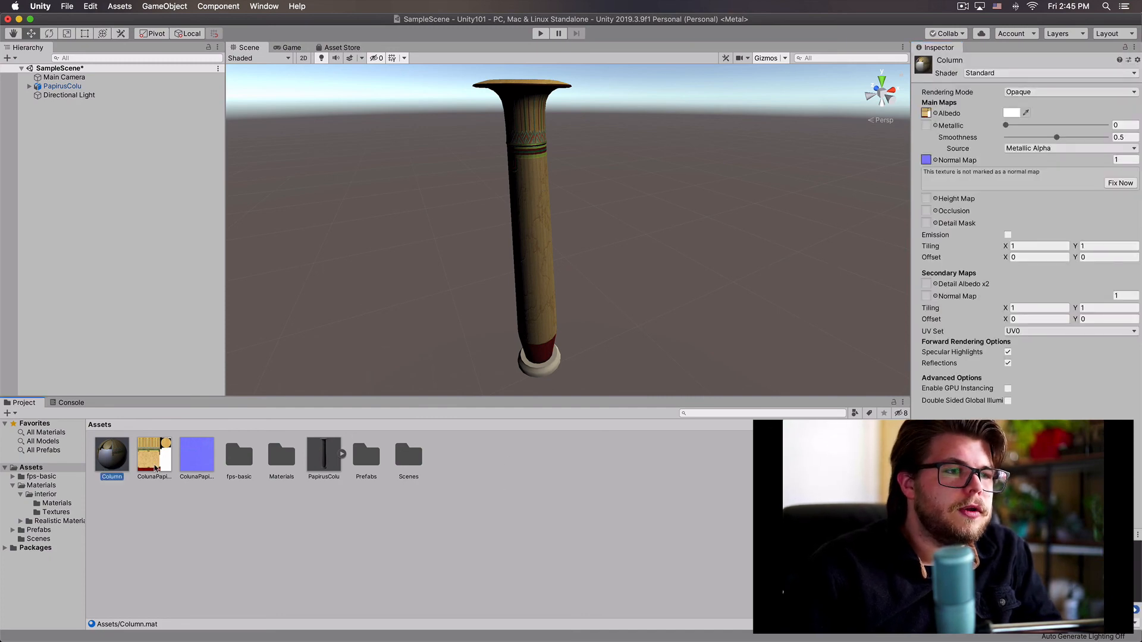
# Select PapirusColu in the Hierarchy to view its Transform (around X -1015, Y 1122, Z -1830).
pyautogui.click(62, 86)
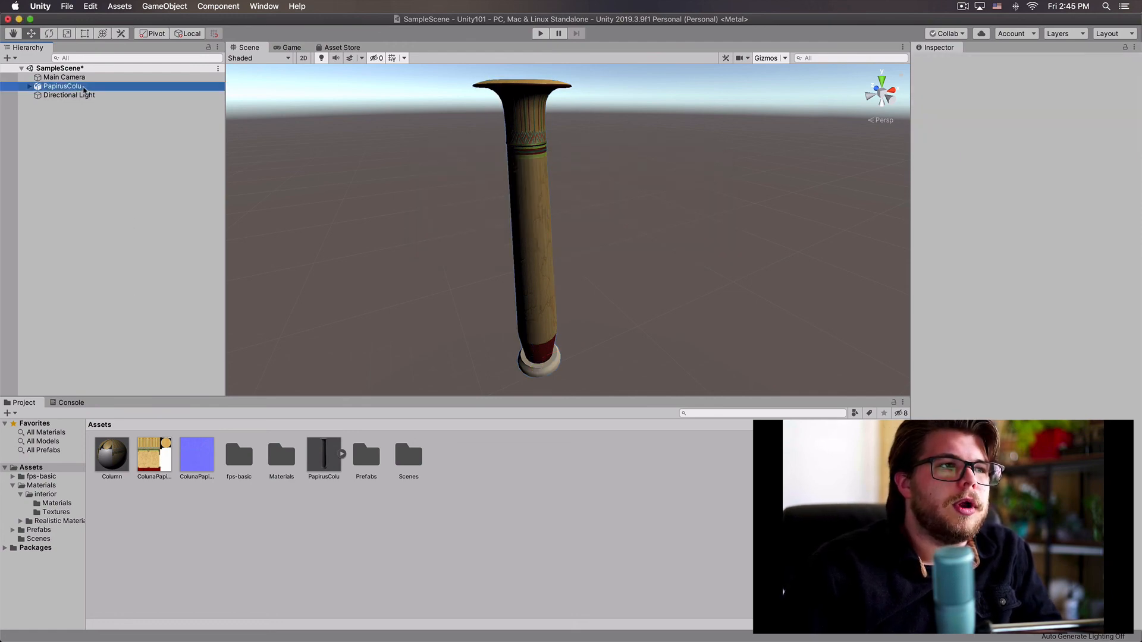
pyautogui.click(62, 86)
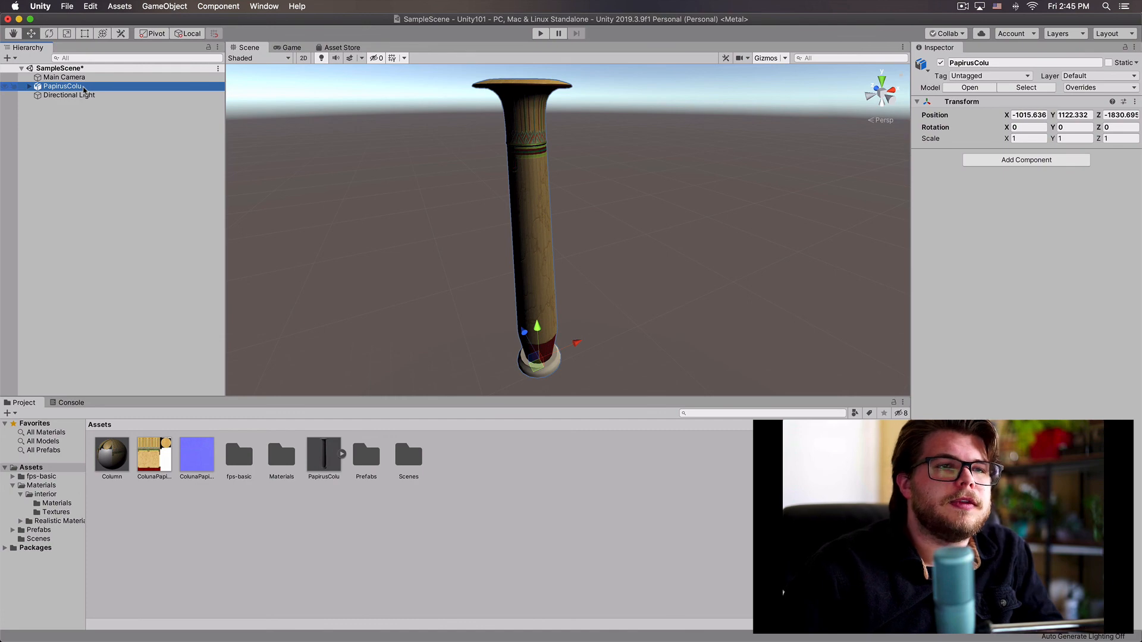